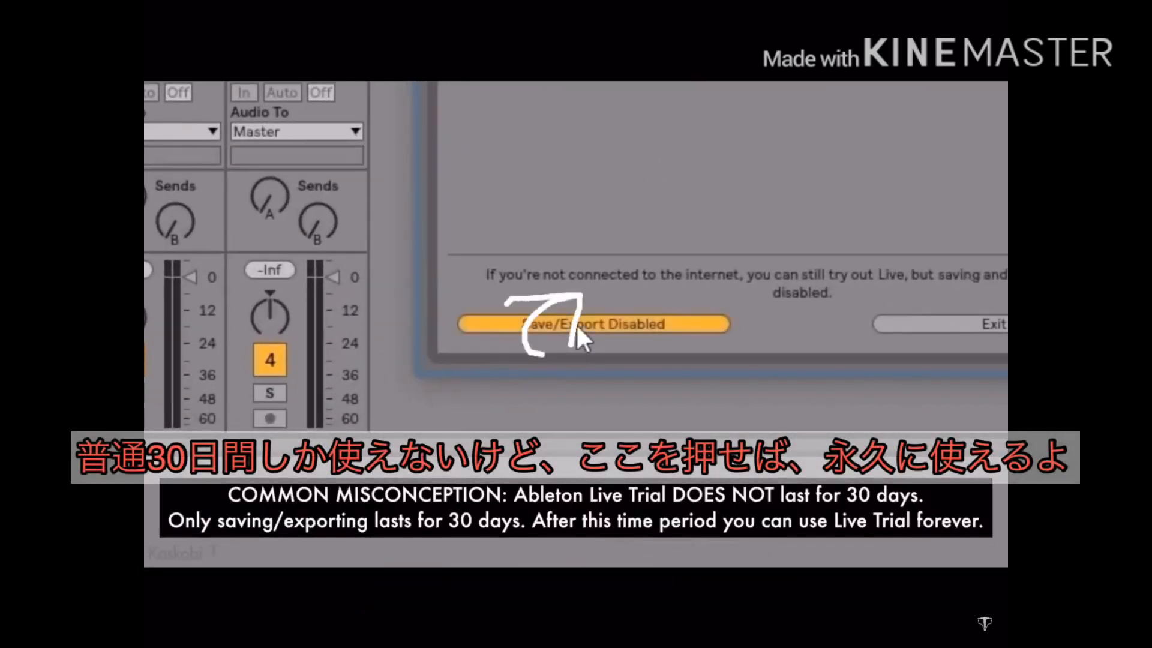
Continue the trial with Save/Export disabled and open Preferences from the Options menu.
{"action": "left_click", "coordinate": [592, 323]}
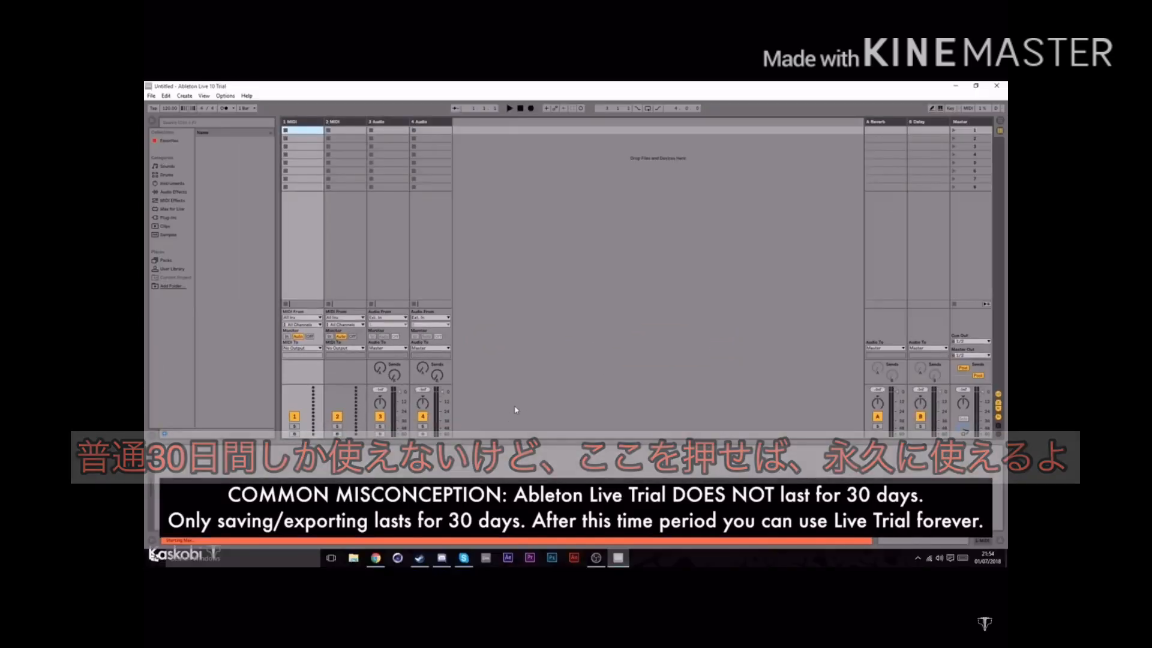
{"action": "left_click", "coordinate": [173, 192]}
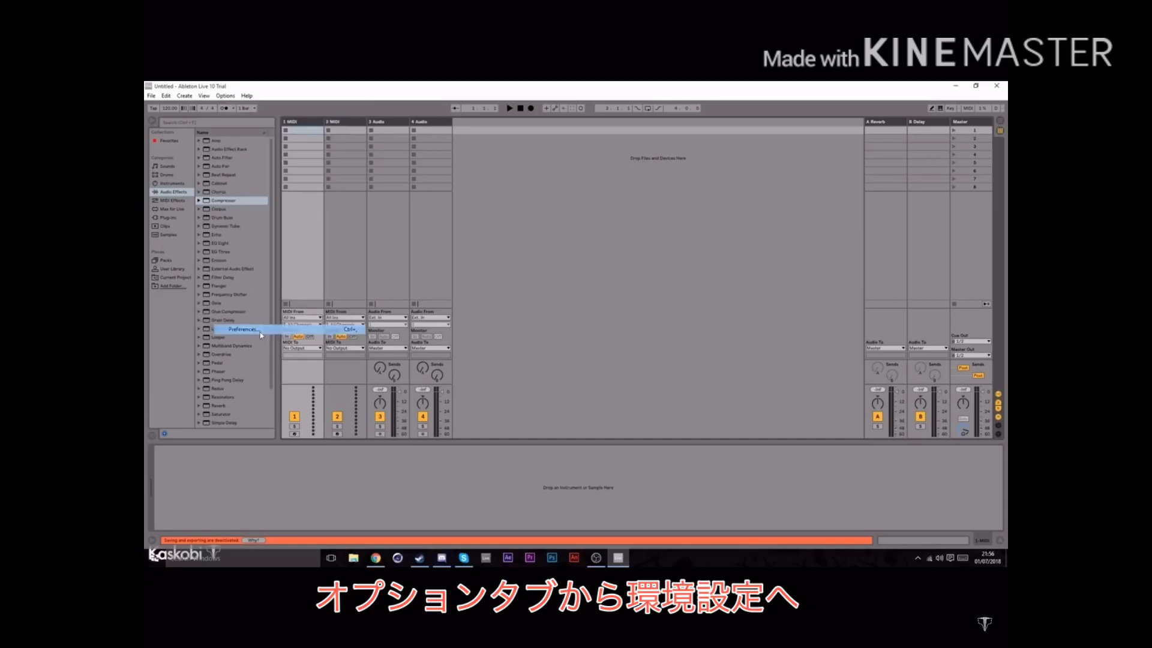
{"action": "left_click", "coordinate": [240, 329]}
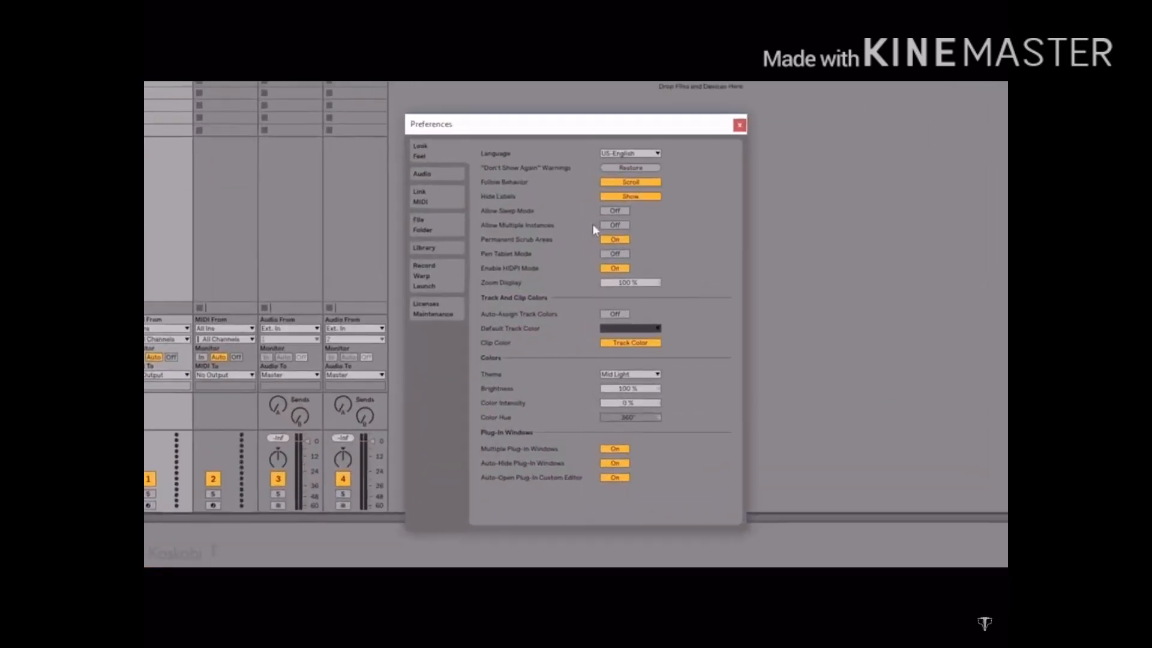
In Link/MIDI, set row 1 Control Surface, Input and Output to Launchpad Pro and enable Track on its input port.
{"action": "left_click", "coordinate": [414, 191]}
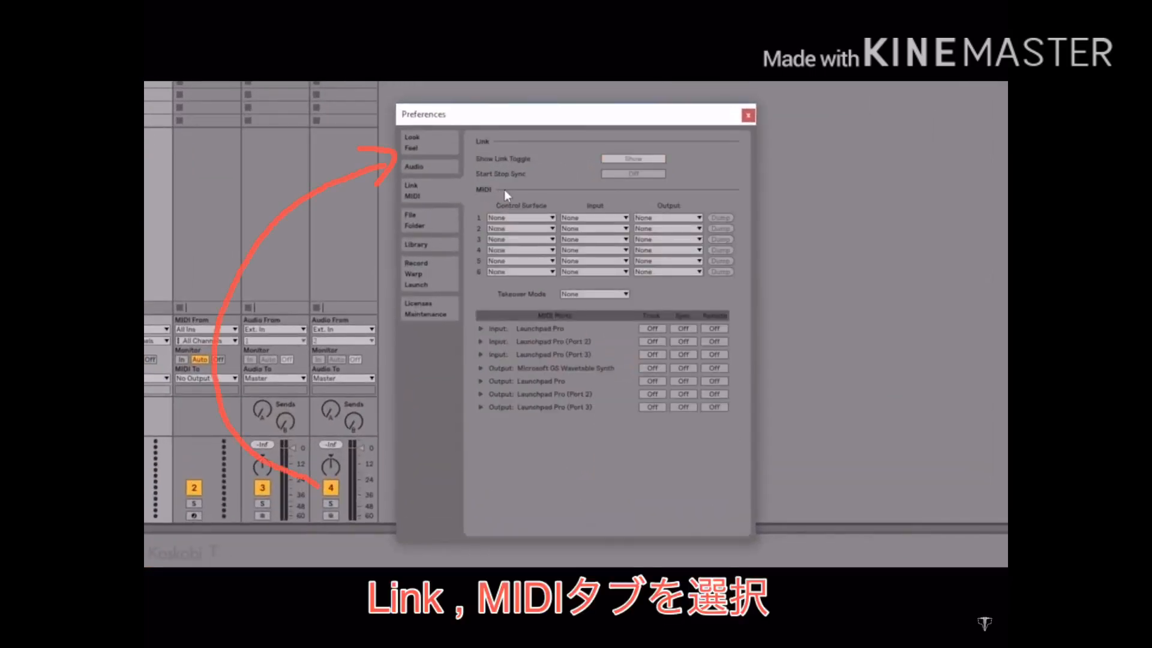
{"action": "left_click", "coordinate": [551, 216]}
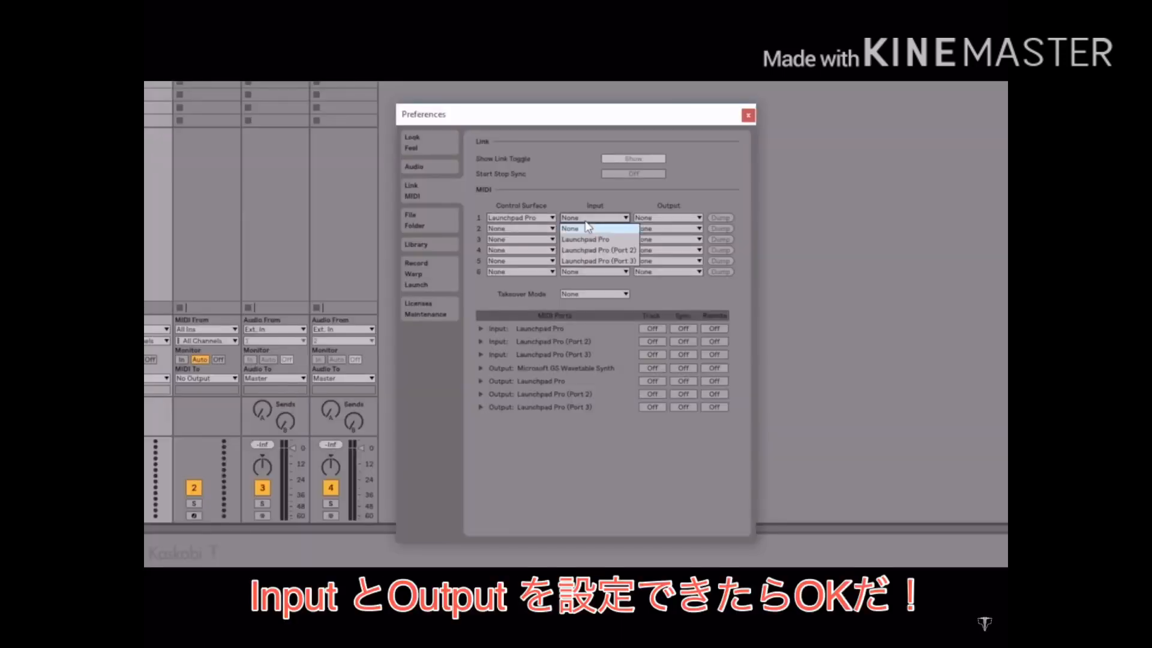
{"action": "left_click", "coordinate": [584, 228]}
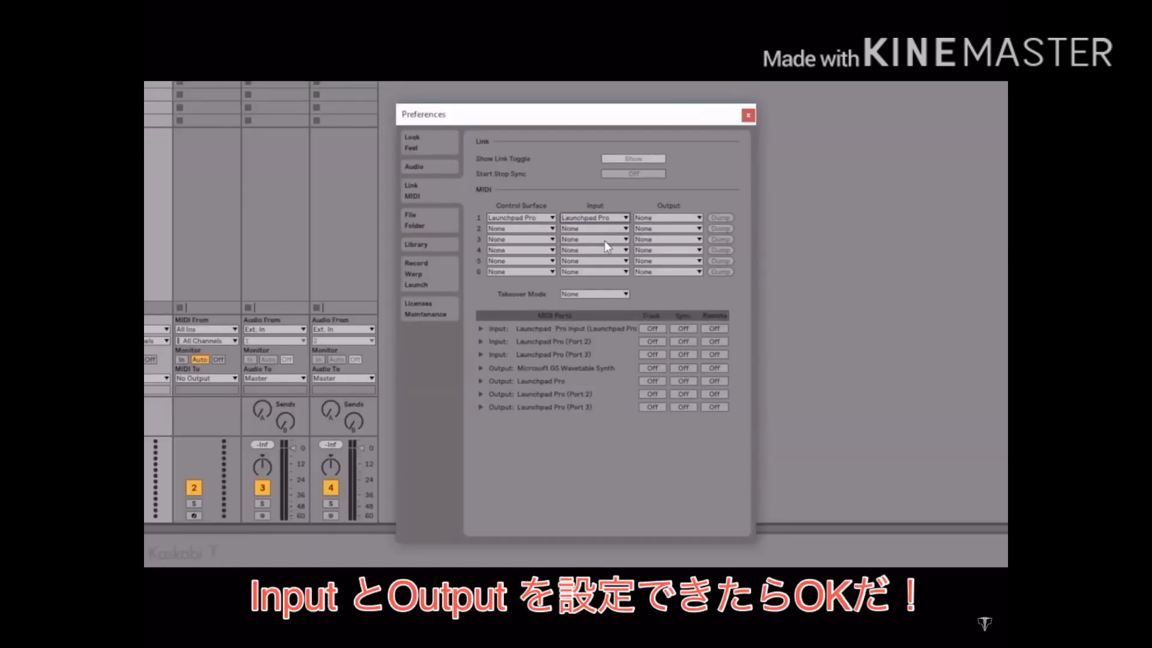
{"action": "left_click", "coordinate": [667, 217]}
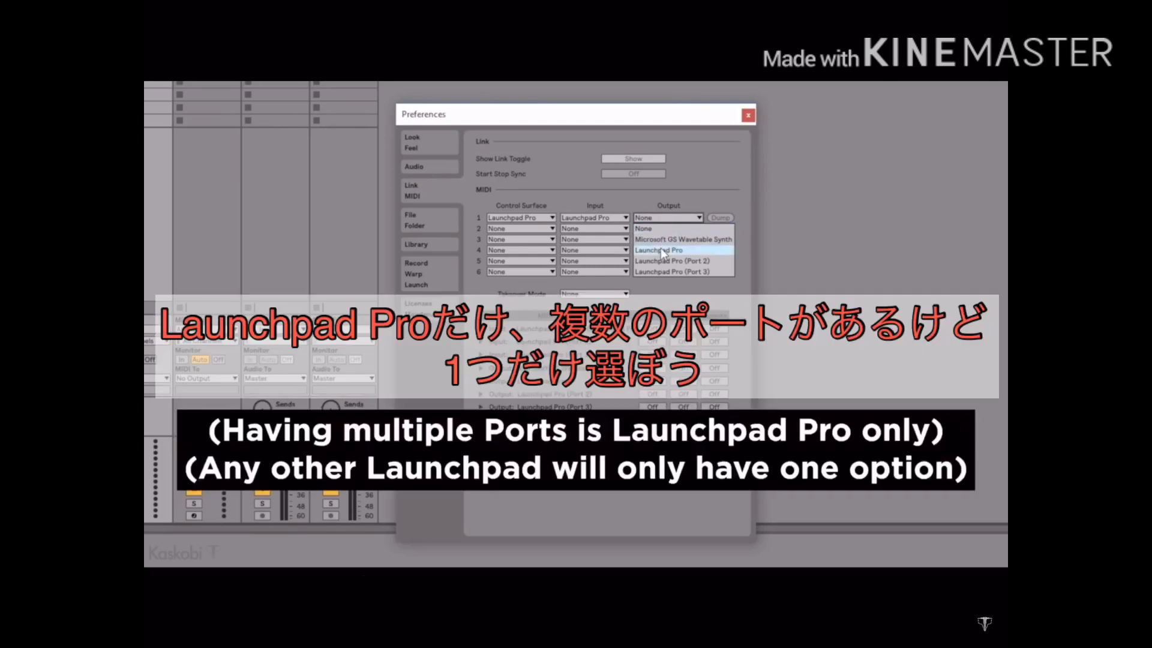
{"action": "left_click", "coordinate": [658, 250]}
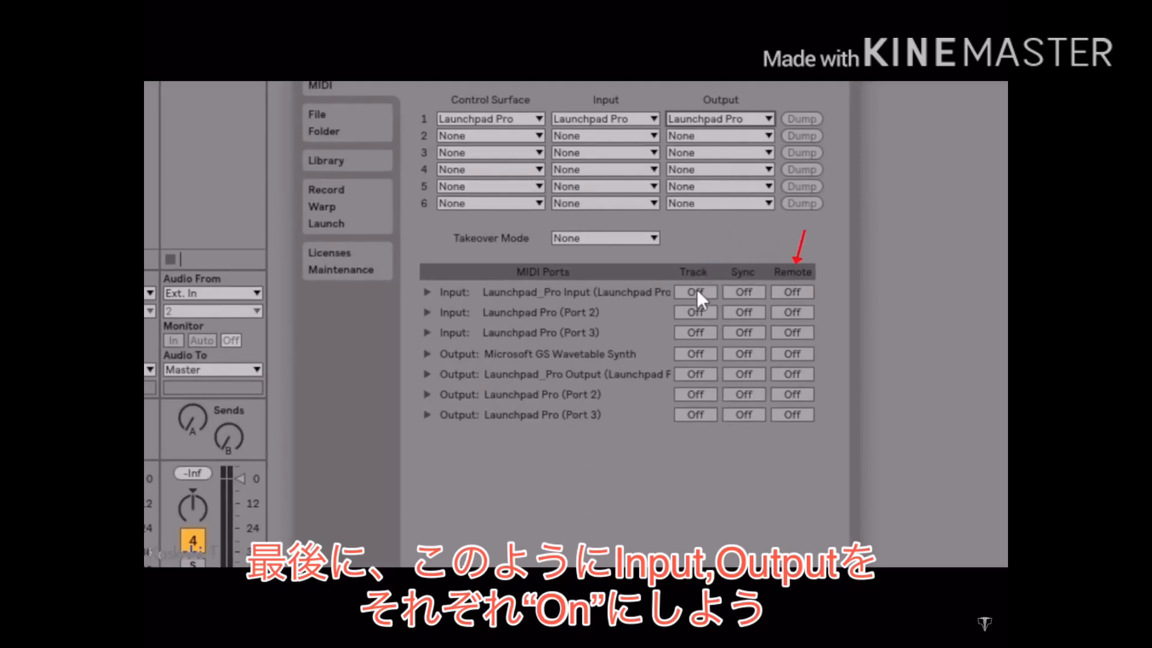
{"action": "left_click", "coordinate": [693, 291]}
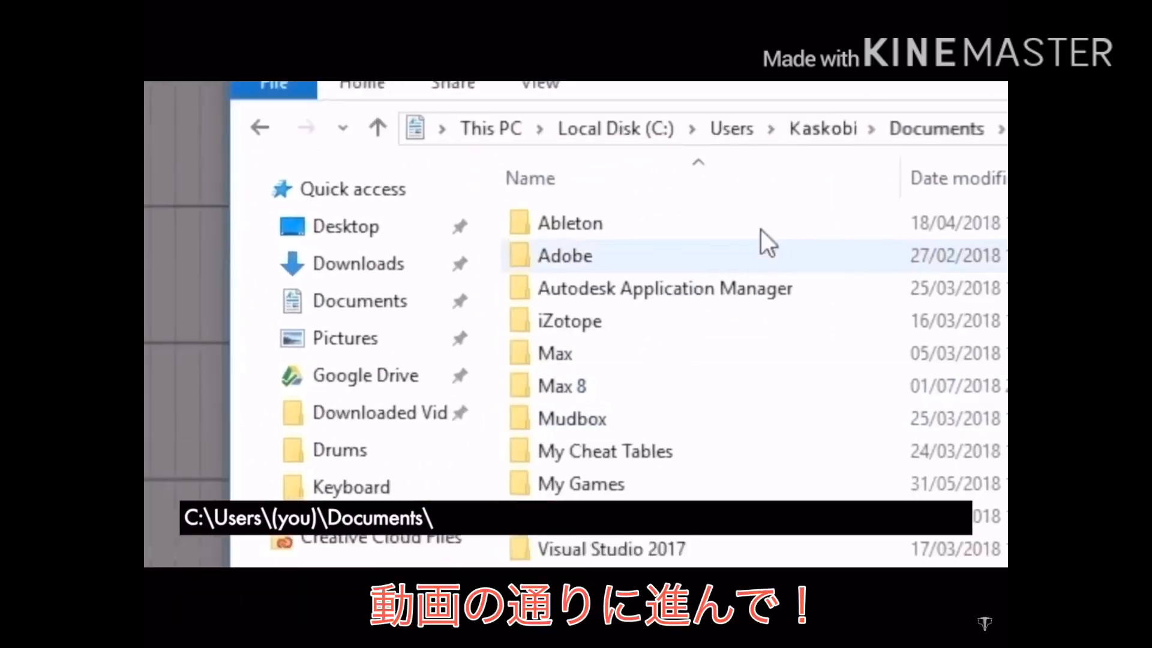
Place the MIDI Extension folder and lights device in User Library\Presets\MIDI Effects\Max MIDI Effect, then go to Local Disk (C:).
{"action": "double_click", "coordinate": [569, 223]}
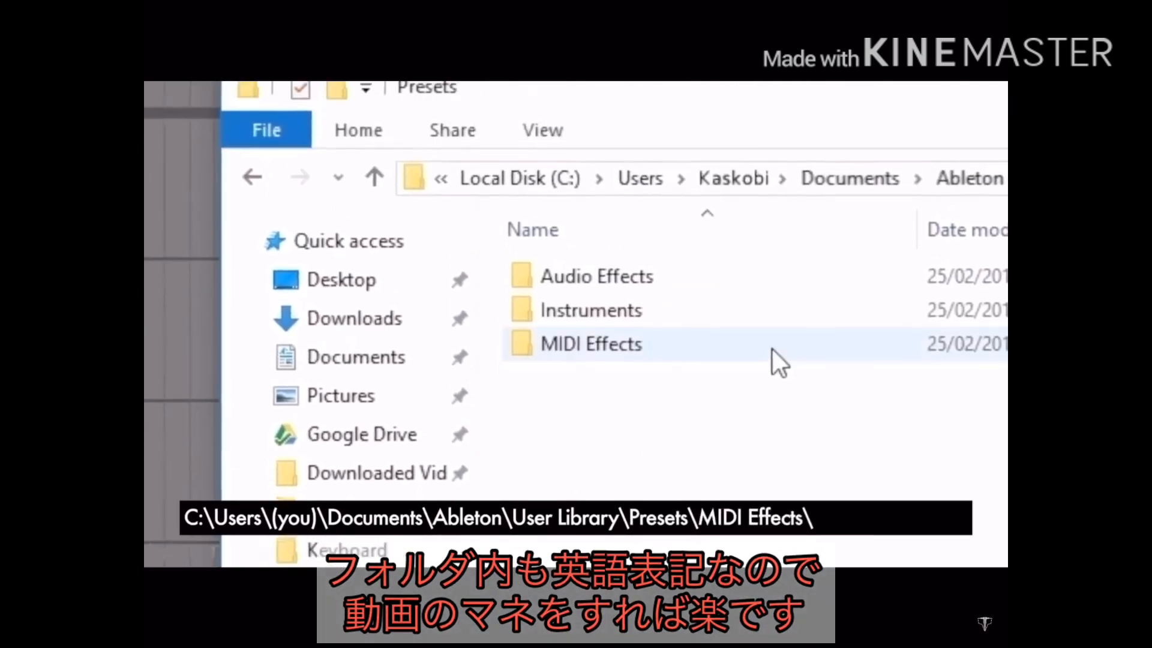
{"action": "double_click", "coordinate": [591, 343]}
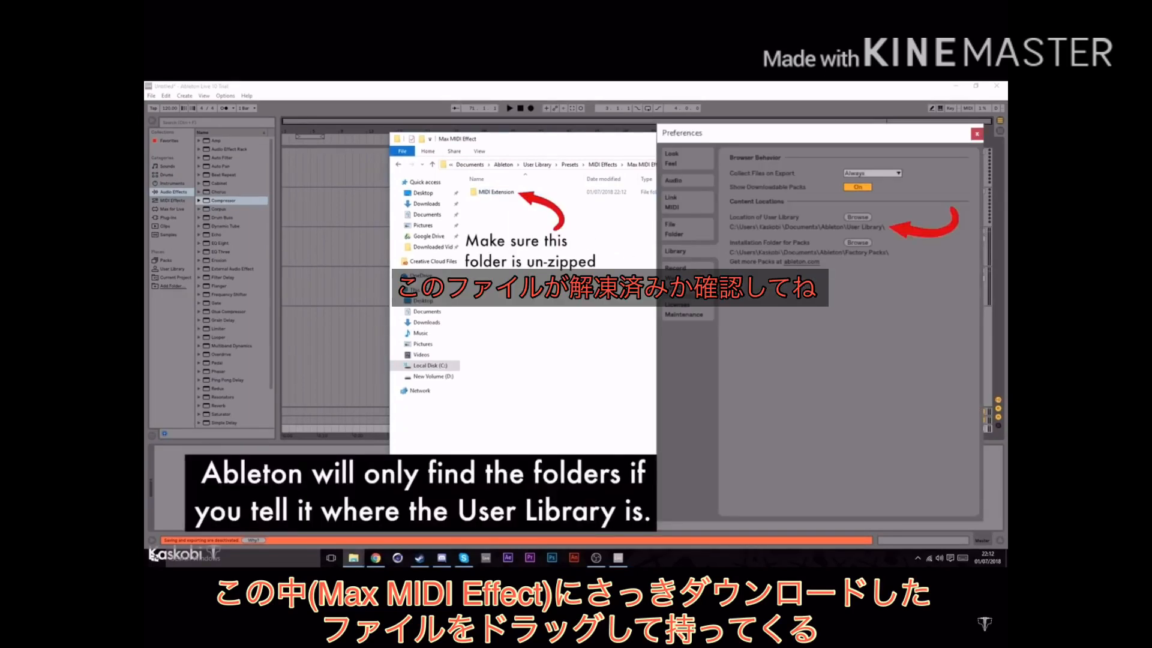
{"action": "left_click", "coordinate": [976, 134]}
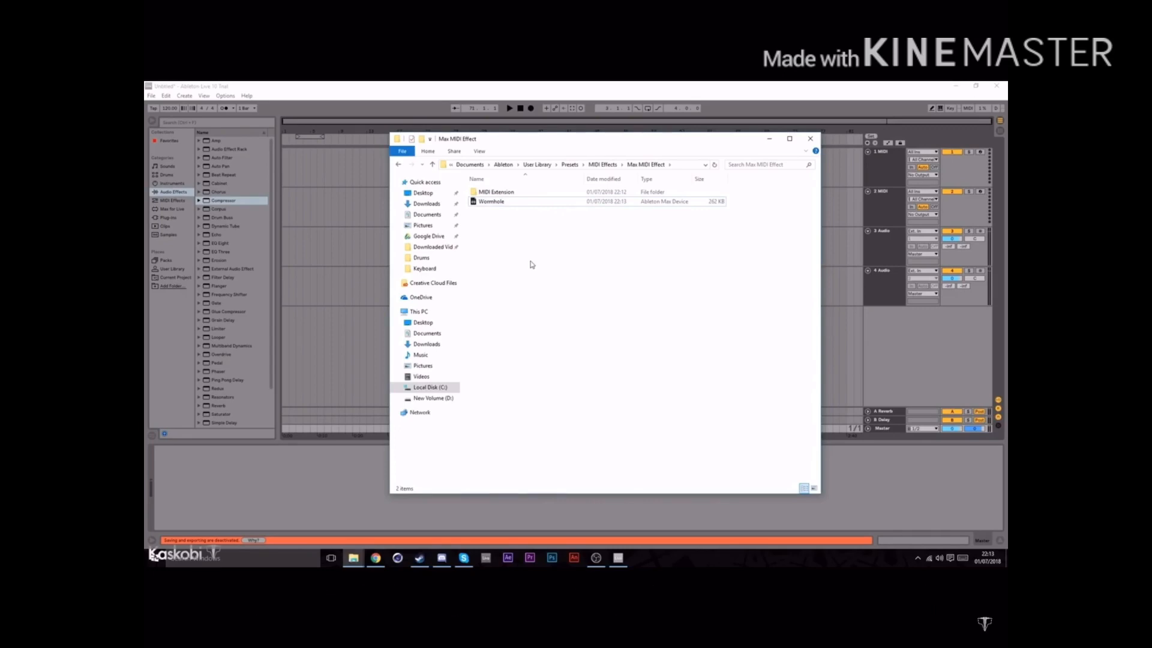
{"action": "left_click", "coordinate": [429, 388]}
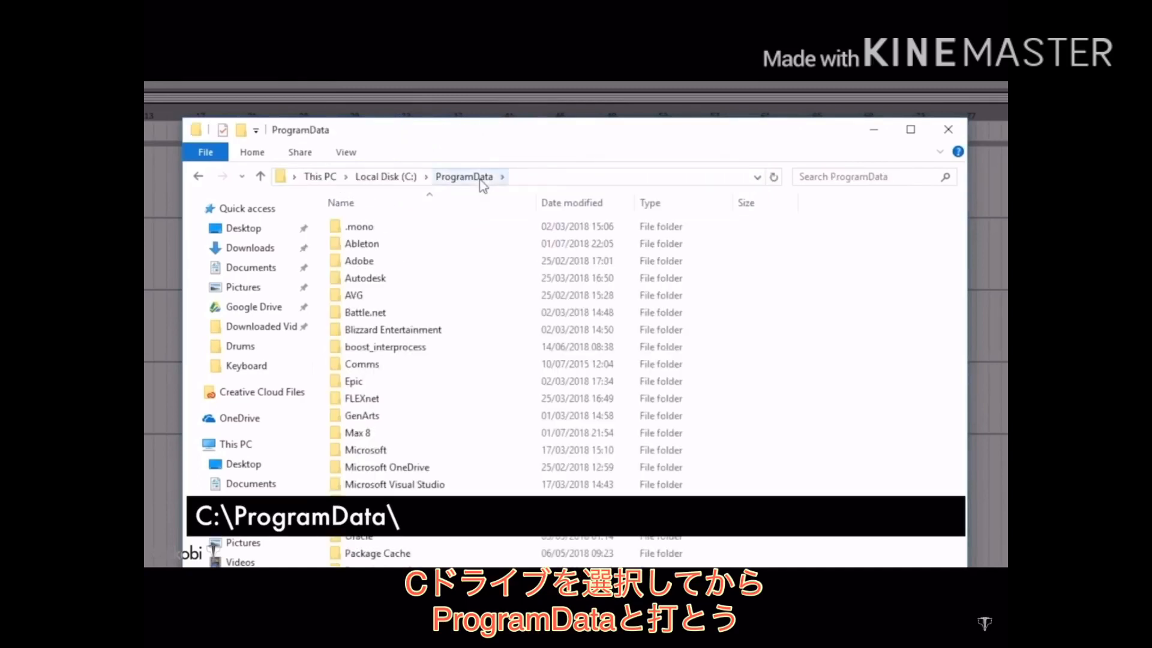
In ProgramData\Ableton\Live 10 Trial\Resources\Max, create a new folder and begin naming it MIDIext.
{"action": "double_click", "coordinate": [361, 243]}
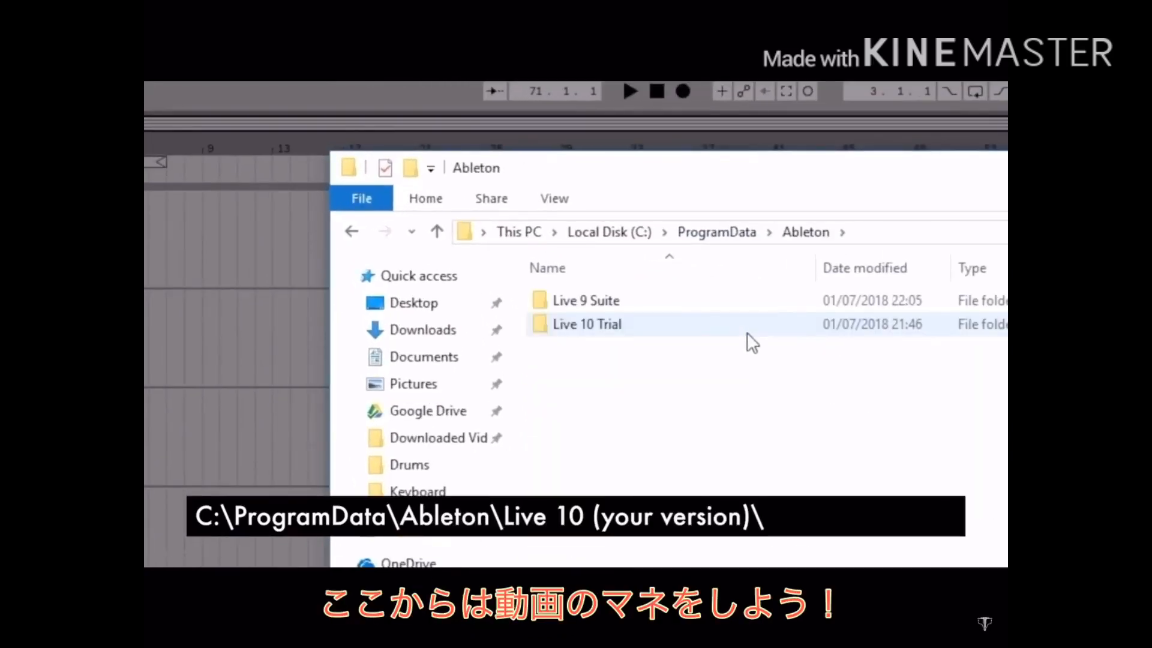
{"action": "double_click", "coordinate": [587, 323]}
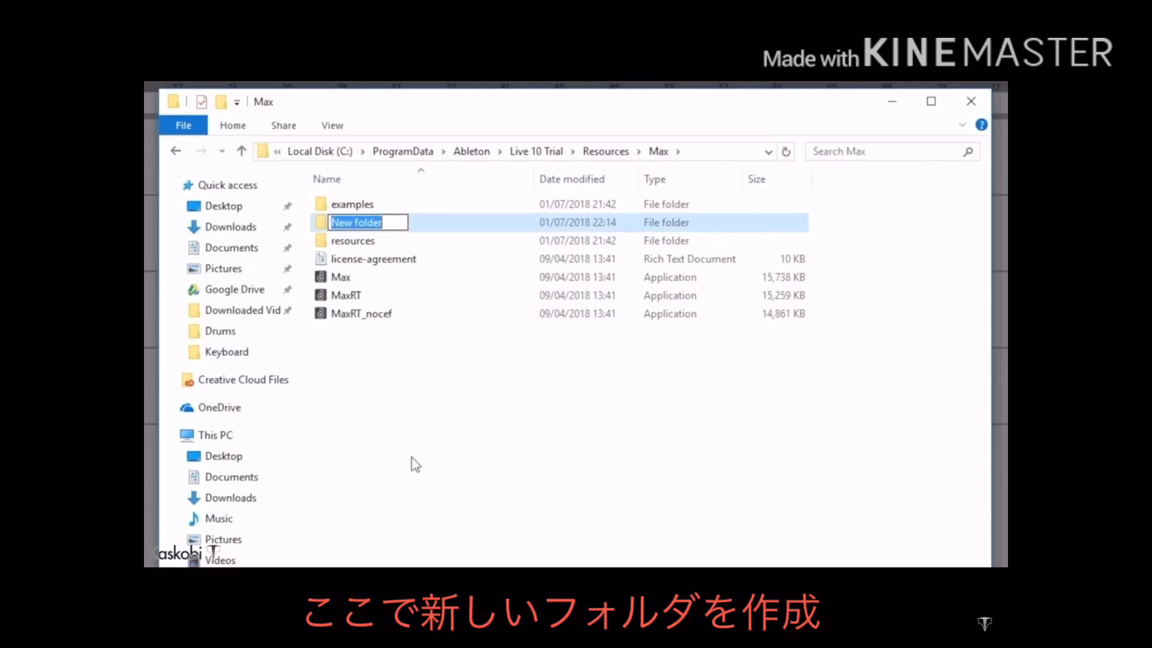
{"action": "type", "text": "MIDI"}
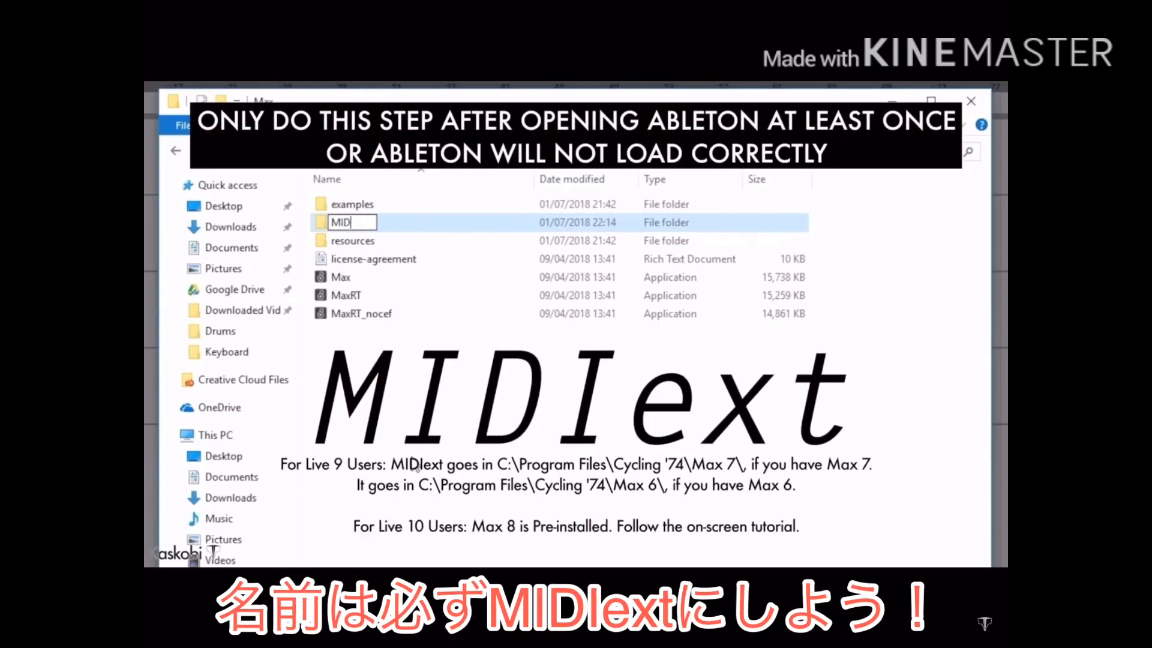